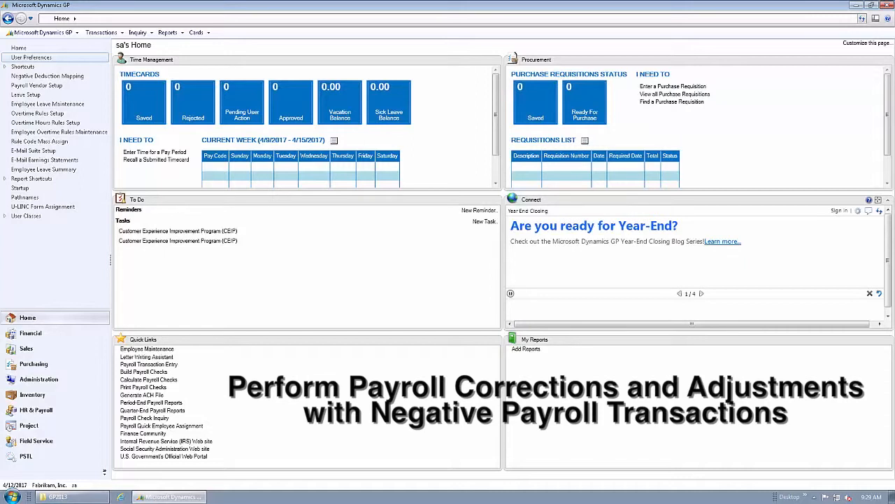
- Open Payroll Transaction Entry from the HR & Payroll quick links
click(701, 294)
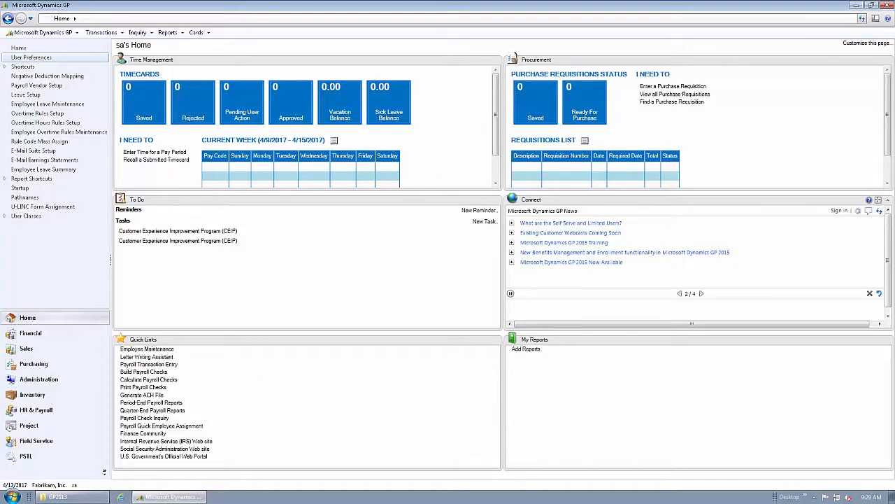
click(148, 363)
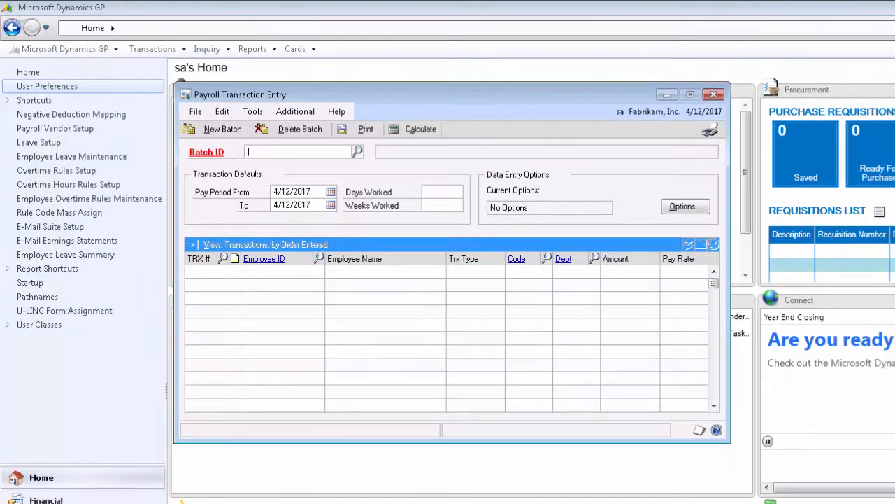
- Load PAYROLL BATCH 1, showing Adam Barr's existing 80-hour HOUR transaction
click(358, 151)
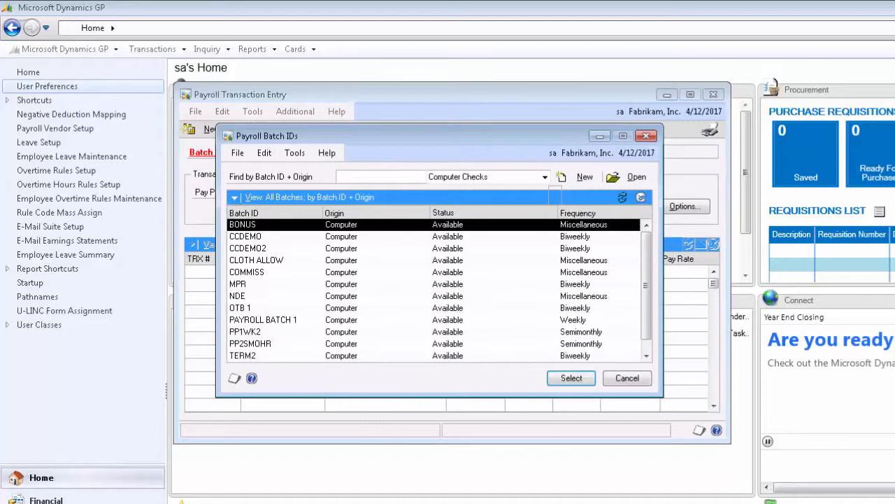
click(570, 378)
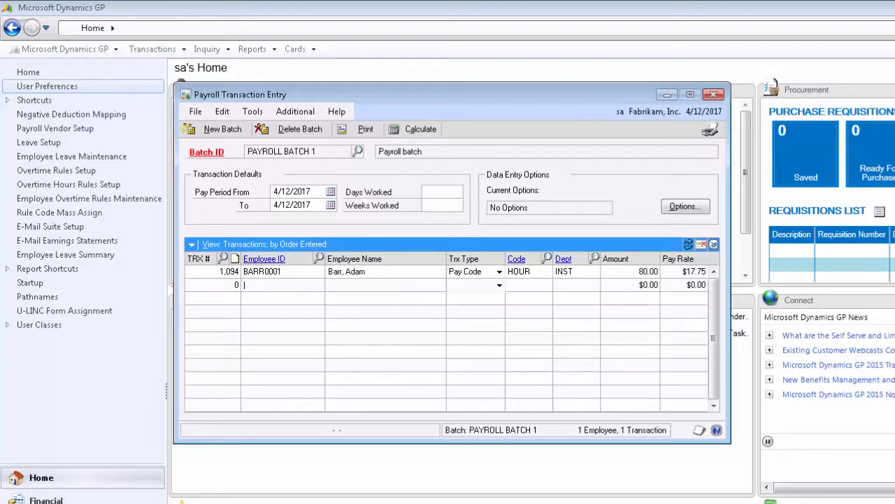
- Add a VACN vacation transaction for BARR0001, then build checks and produce the Check File Report
text(BARR0001)
click(529, 284)
text(V)
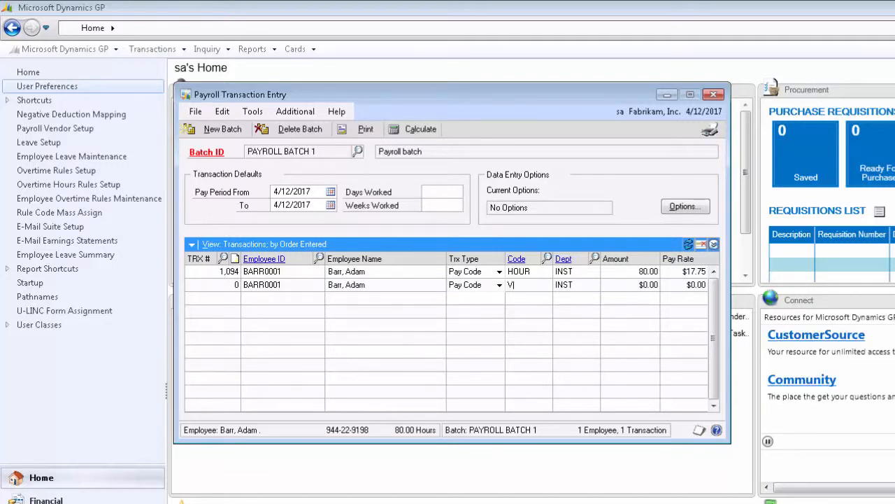
text(ACN)
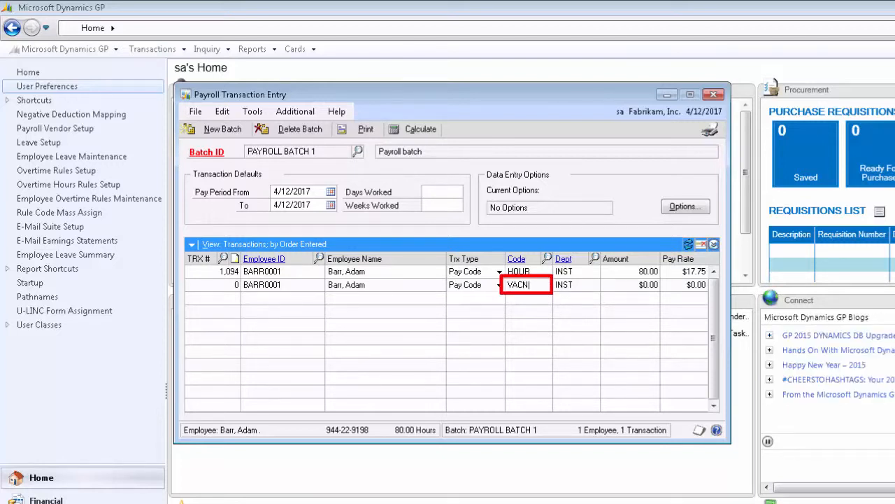
key(Tab)
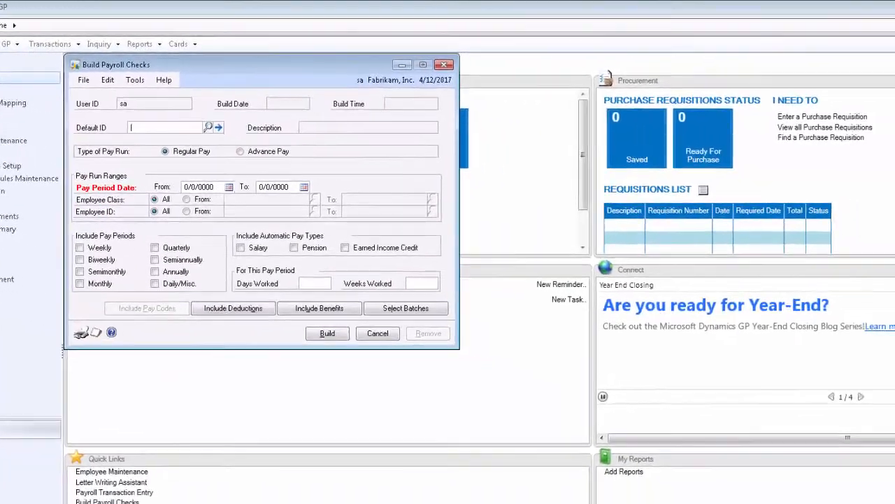
click(327, 333)
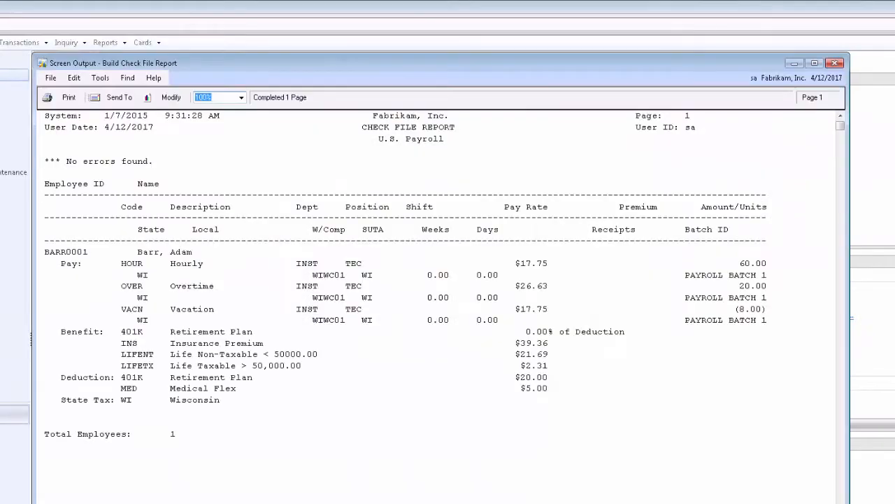